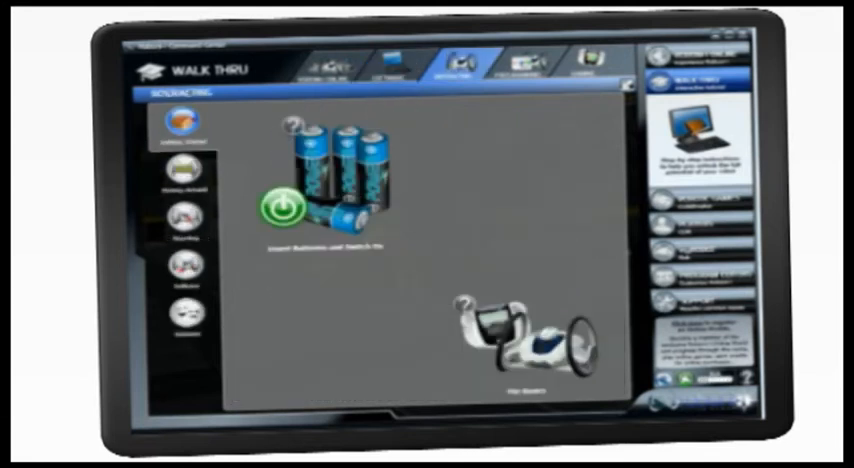
View the Driving alignment tutorial, then the Shooting auto-shooting tutorial in Walk Thru Interacting.
click(179, 183)
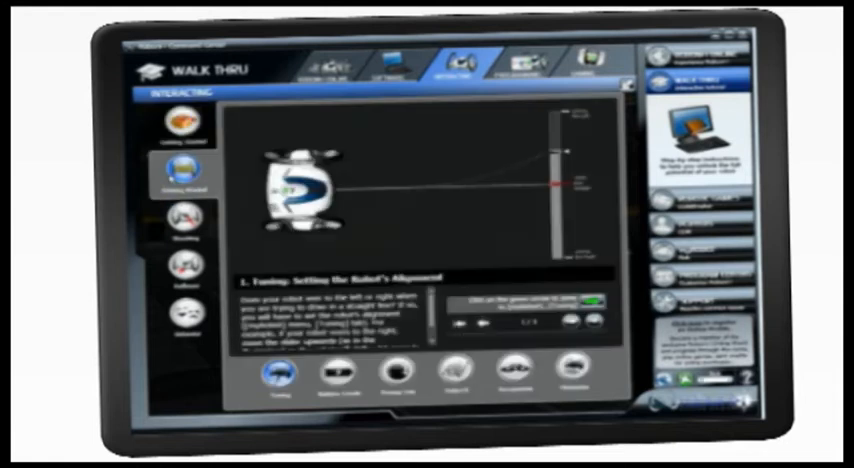
click(181, 220)
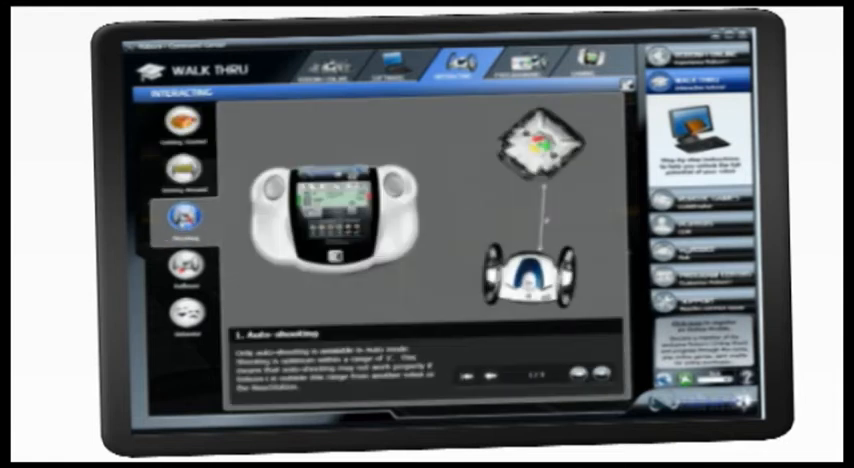